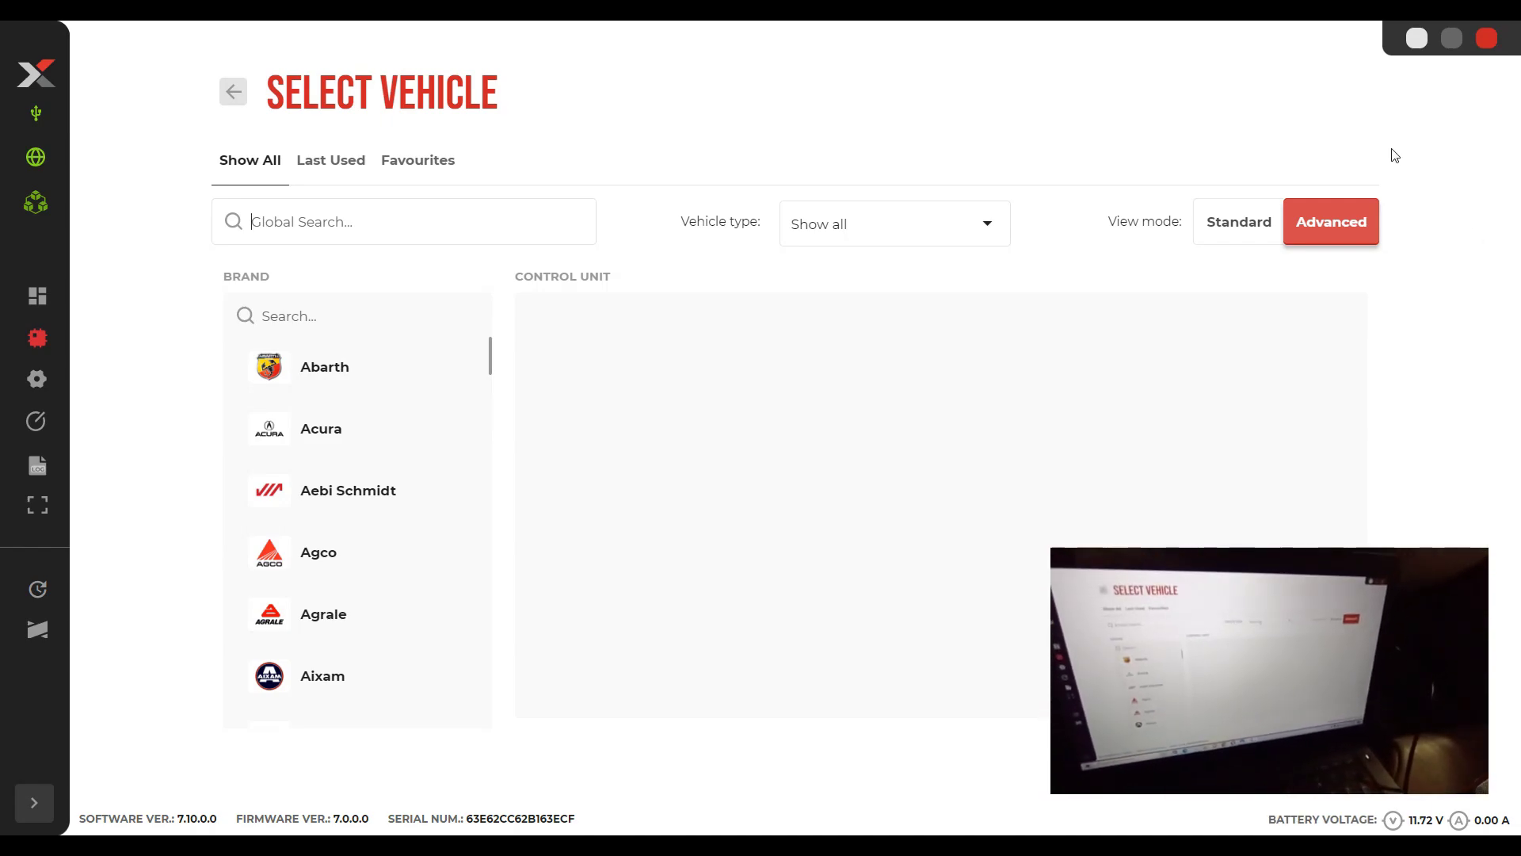
pyautogui.moveTo(791, 31)
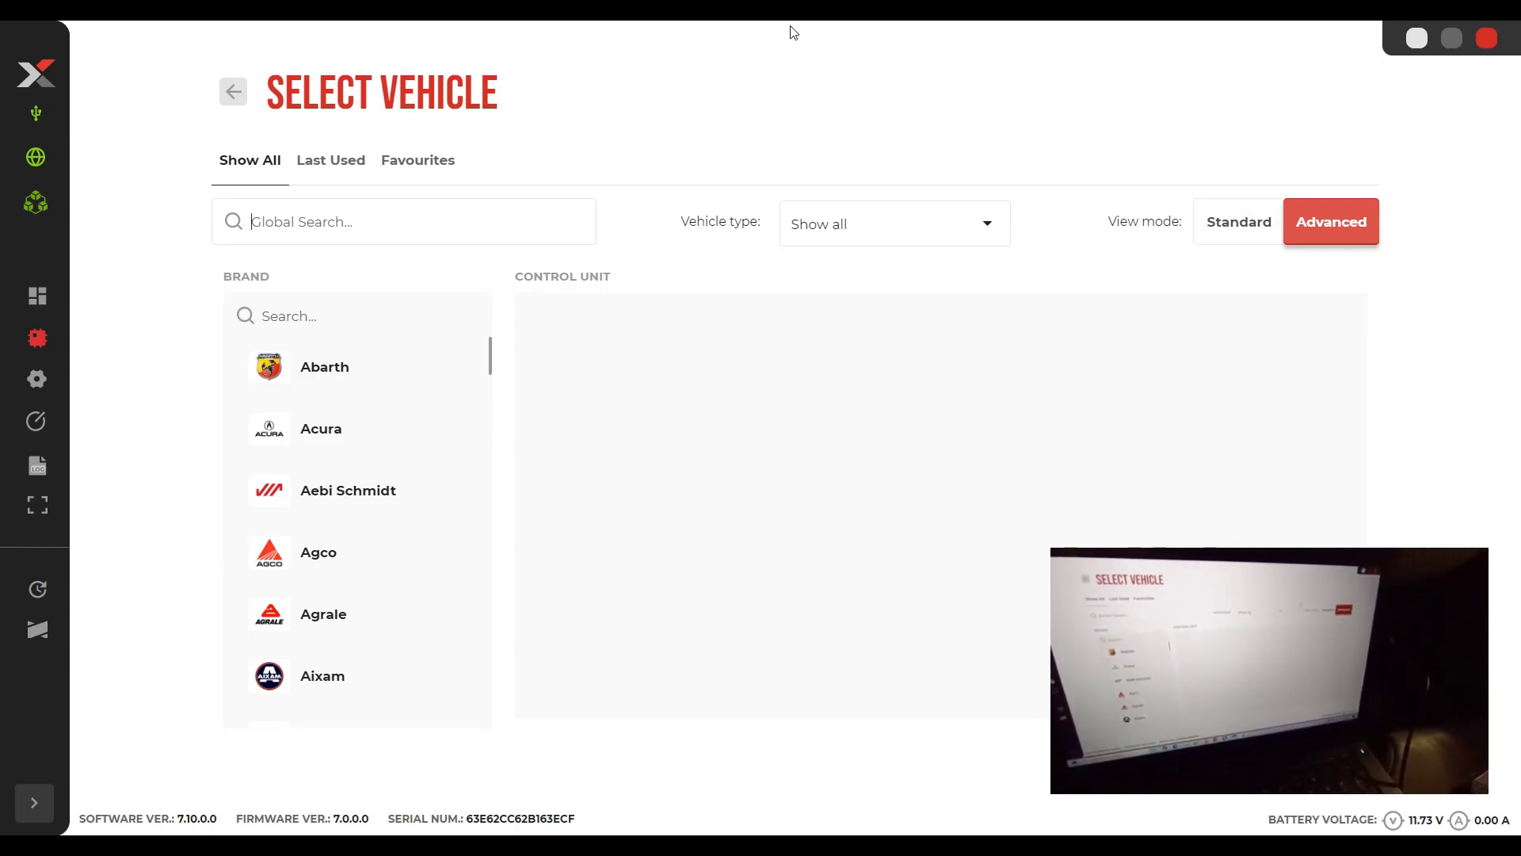
# Run a Global Search for dcm3.5 to list matching Citroen vehicles and engines.
pyautogui.click(295, 221)
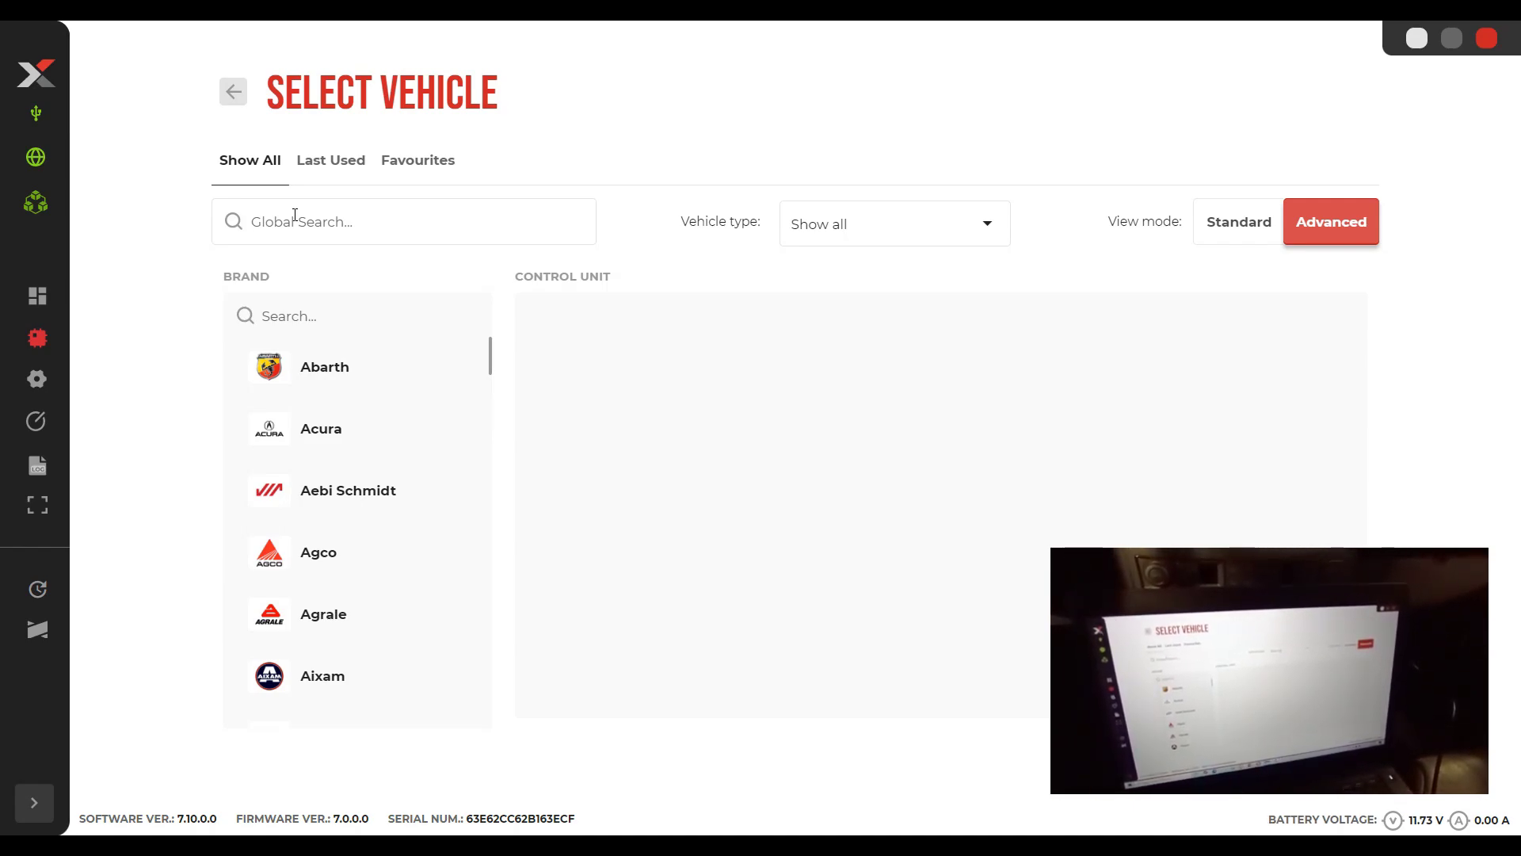
pyautogui.write('dd')
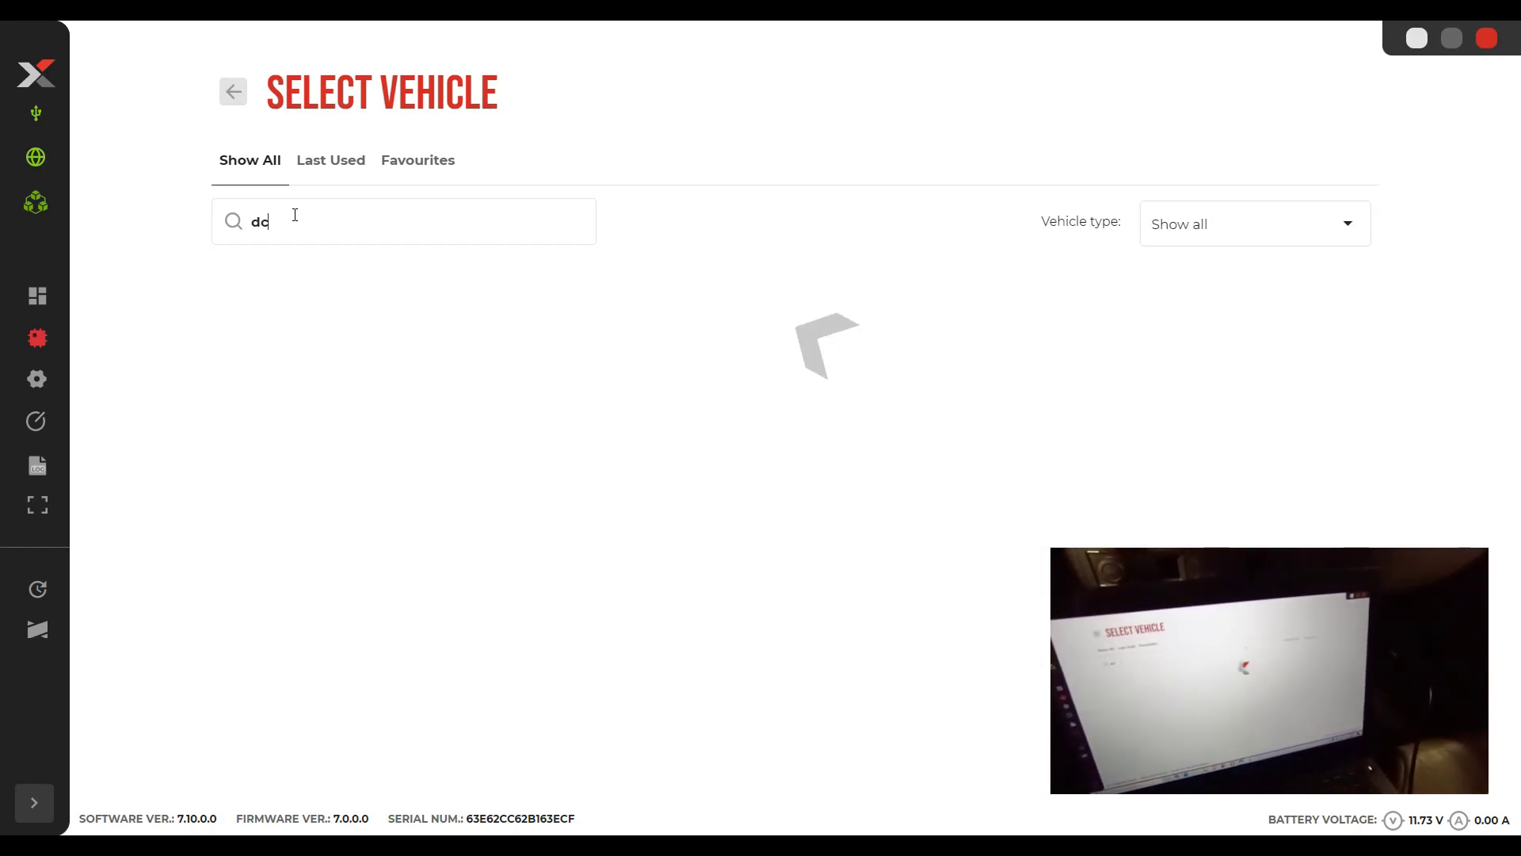
pyautogui.write('m3.5')
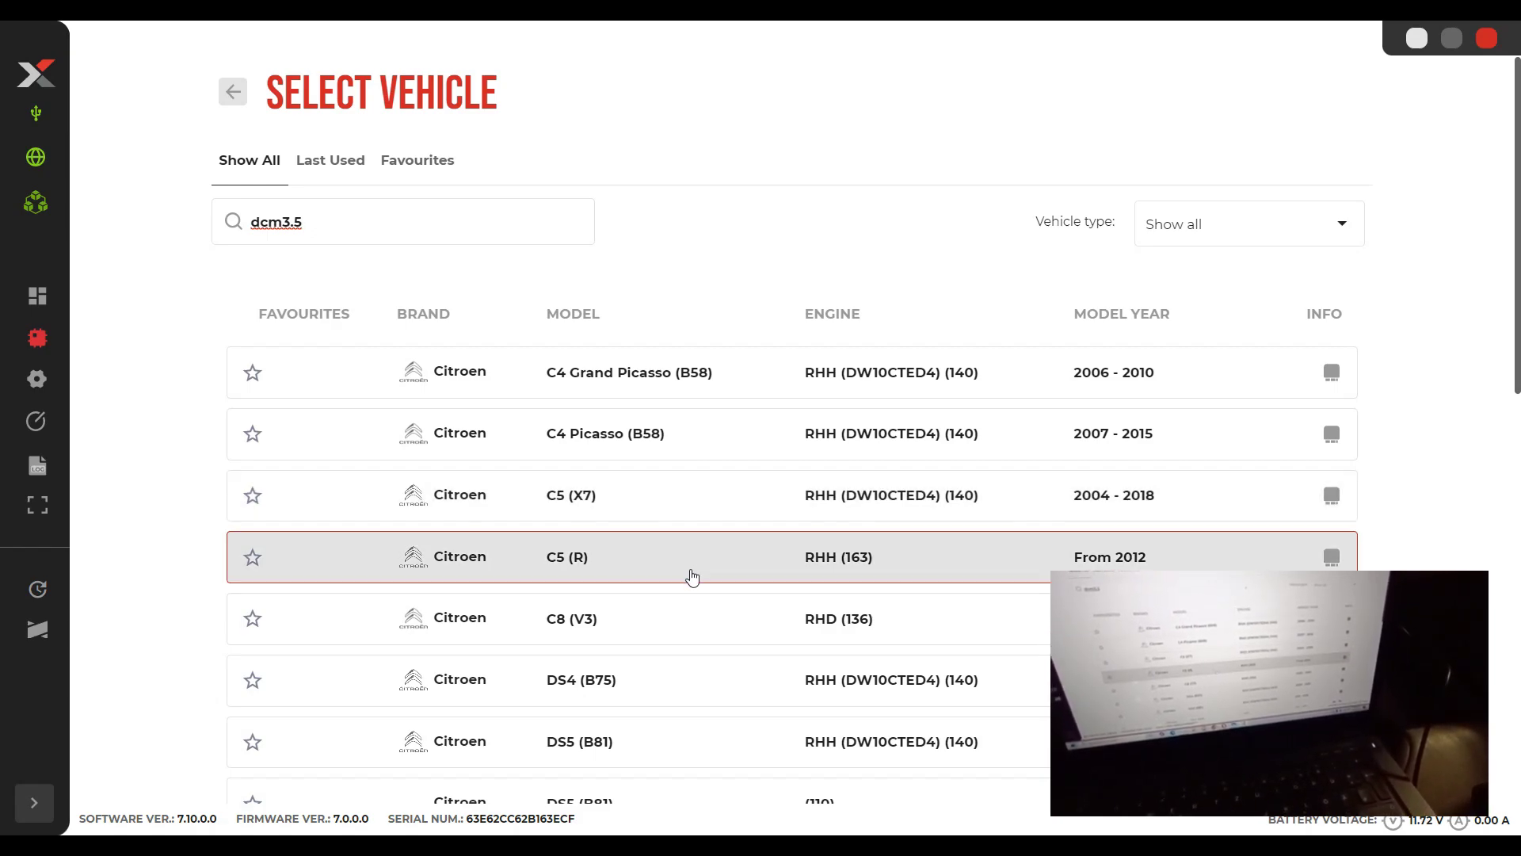
# Select the Citroen C5 (R) RHH 163 with DCM3.5 over OBD connection.
pyautogui.click(692, 557)
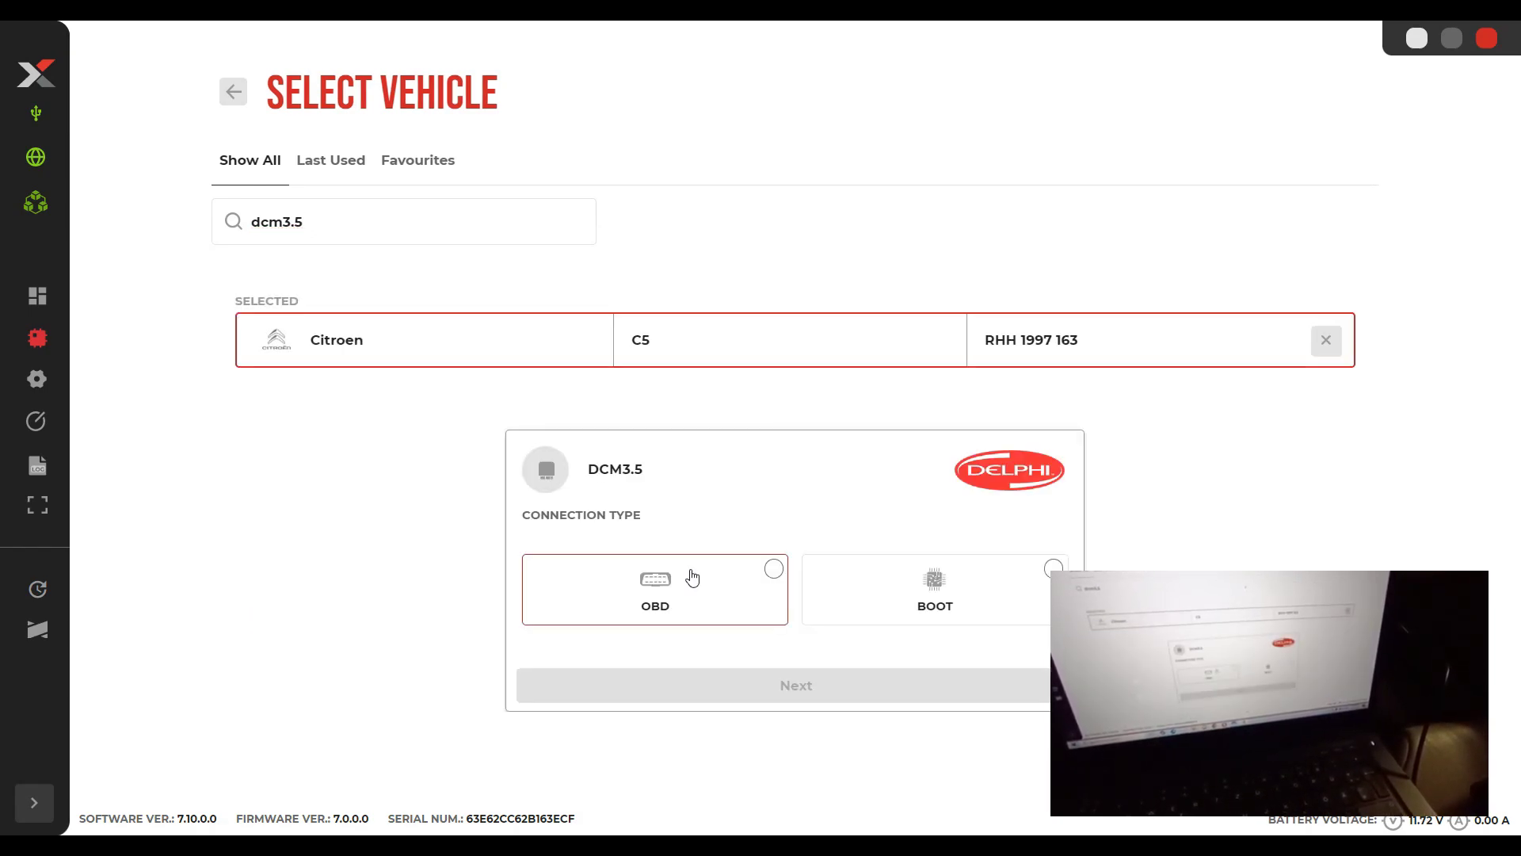
pyautogui.click(655, 589)
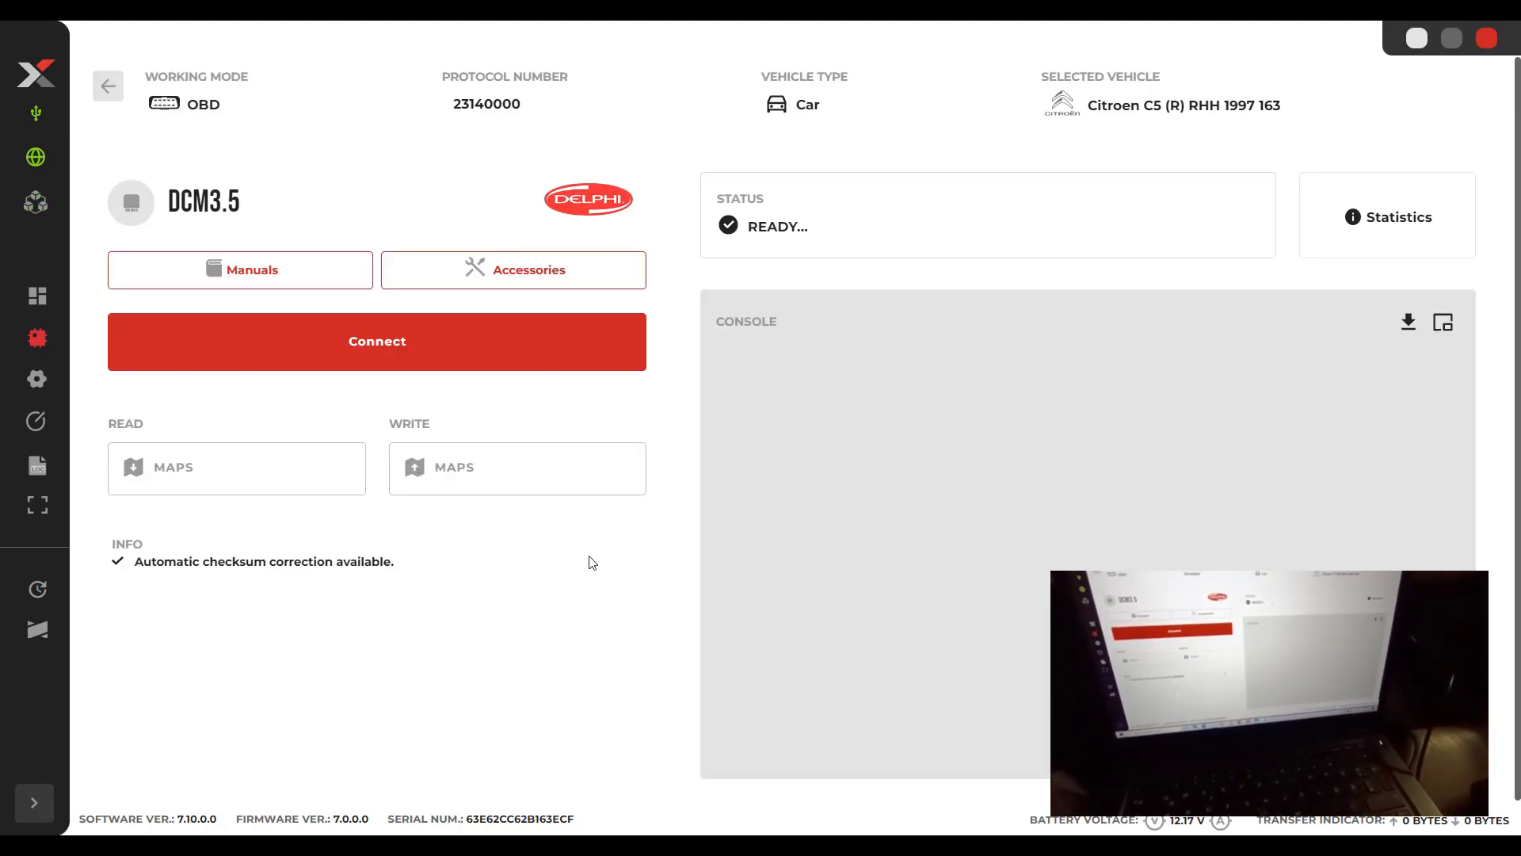
# Connect to the DCM3.5 ECU and confirm the ignition is on.
pyautogui.click(378, 341)
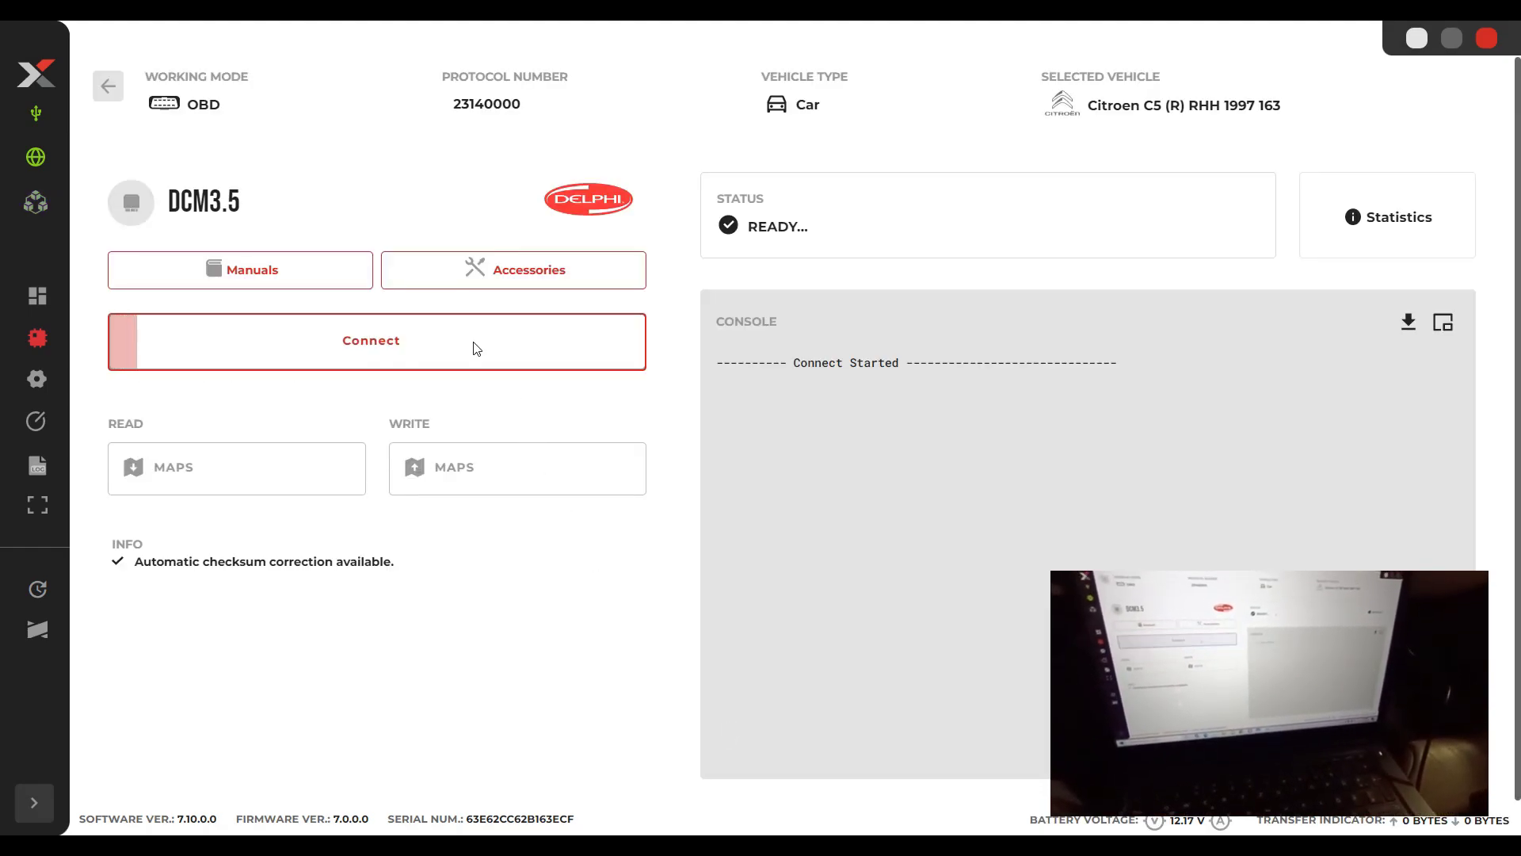
pyautogui.click(370, 341)
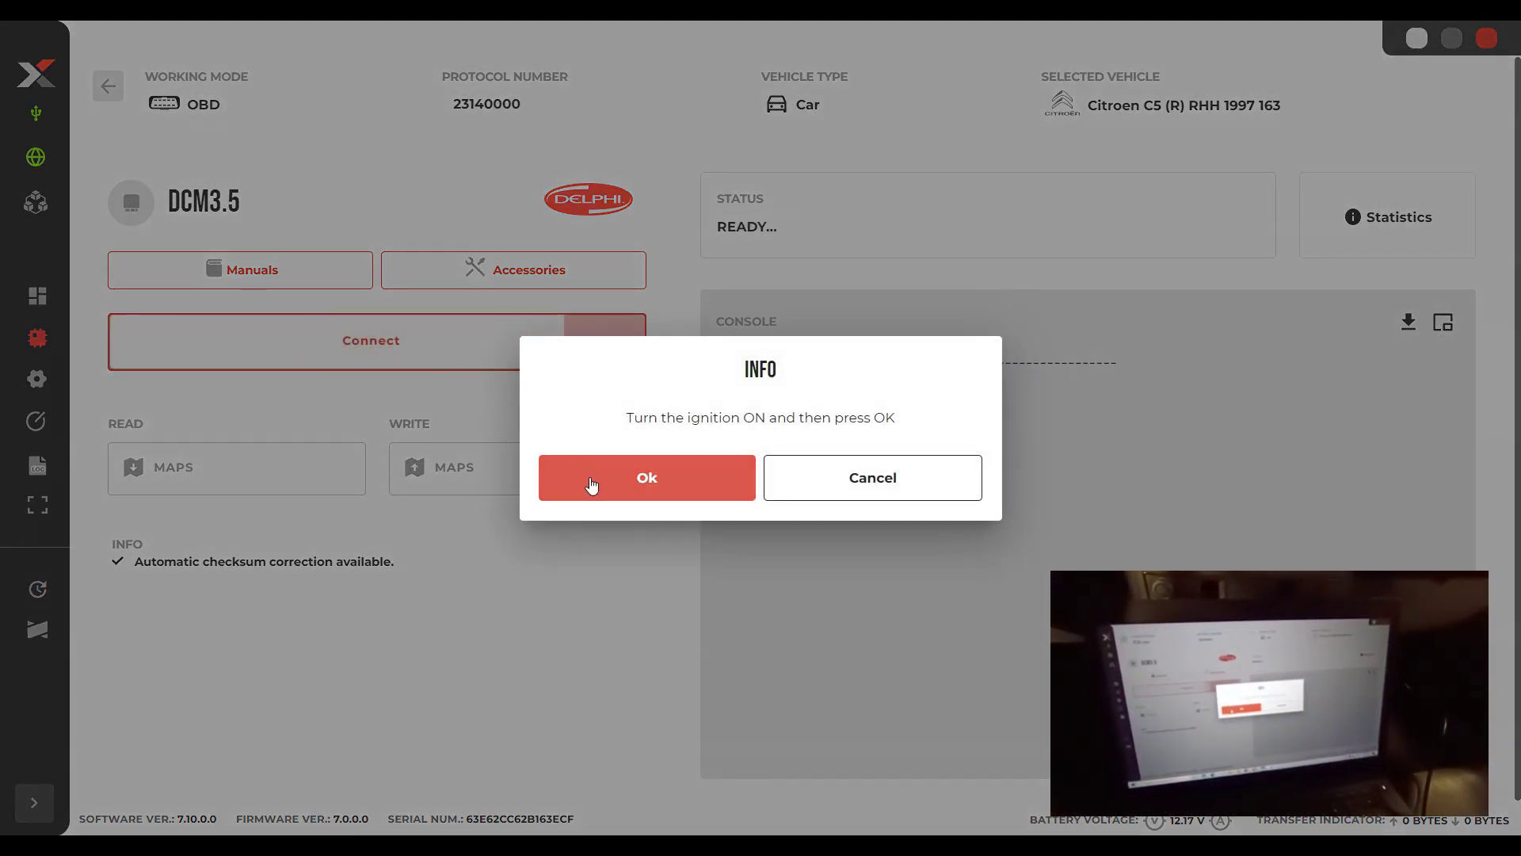
pyautogui.click(646, 477)
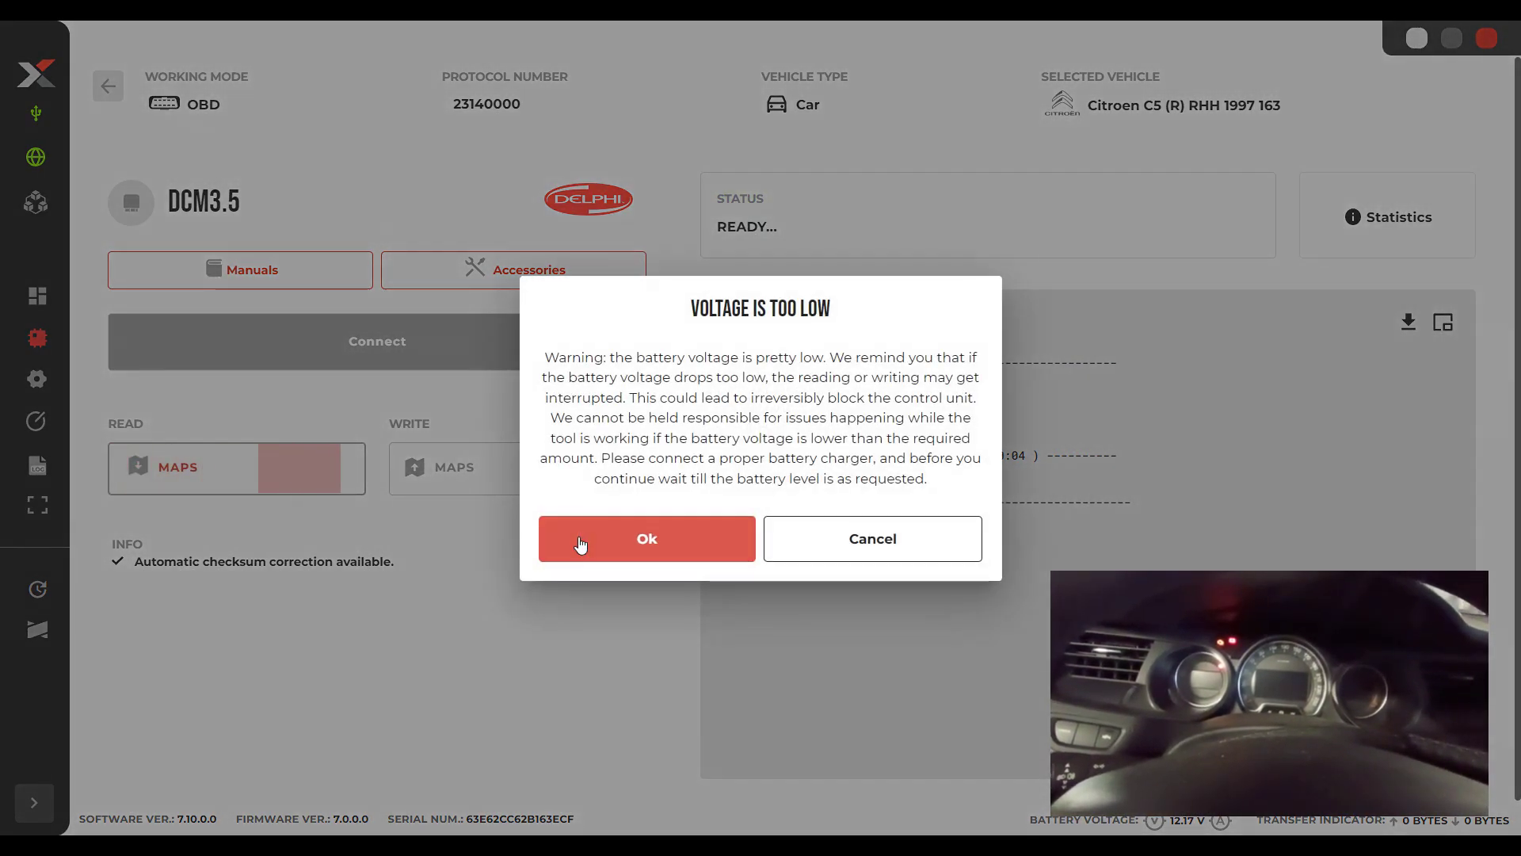
# Dismiss the 'Voltage is too low' warning so Read Maps proceeds to 100%.
pyautogui.click(646, 539)
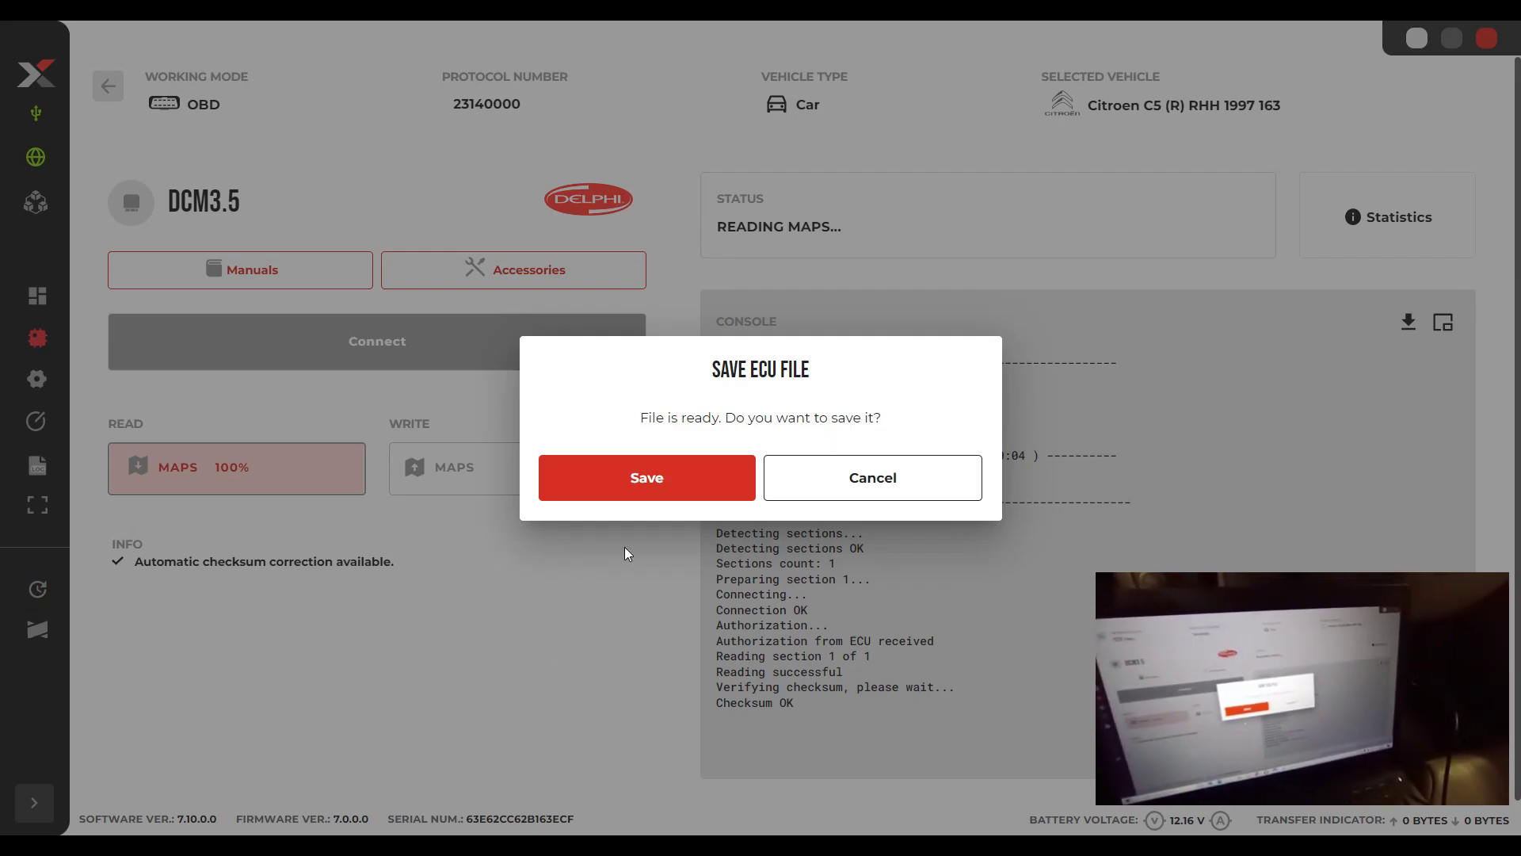
# Save the read ECU maps file, then begin a Write Maps session.
pyautogui.click(647, 478)
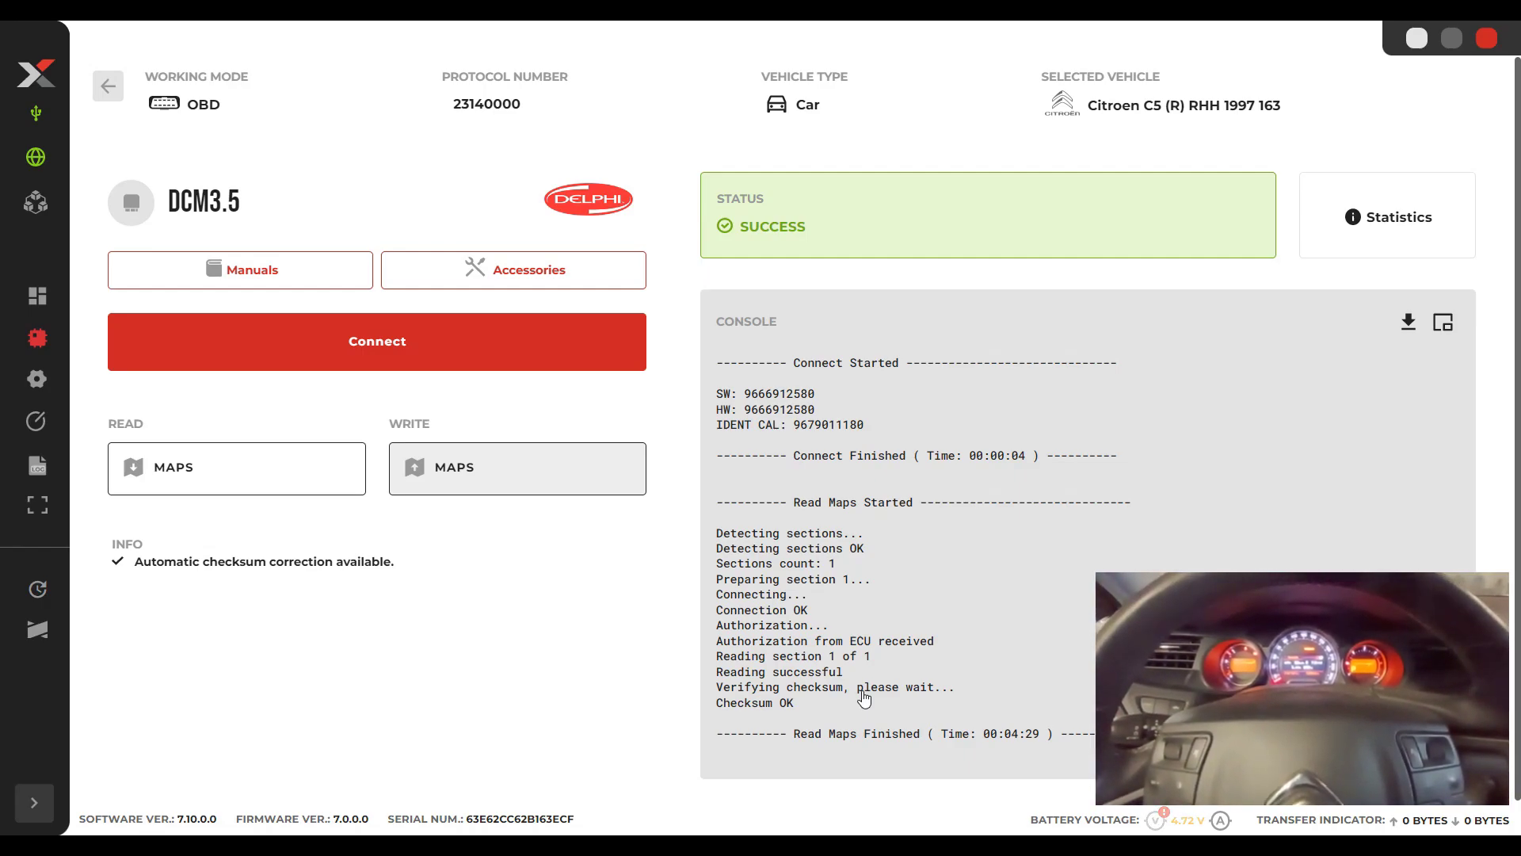
pyautogui.click(518, 468)
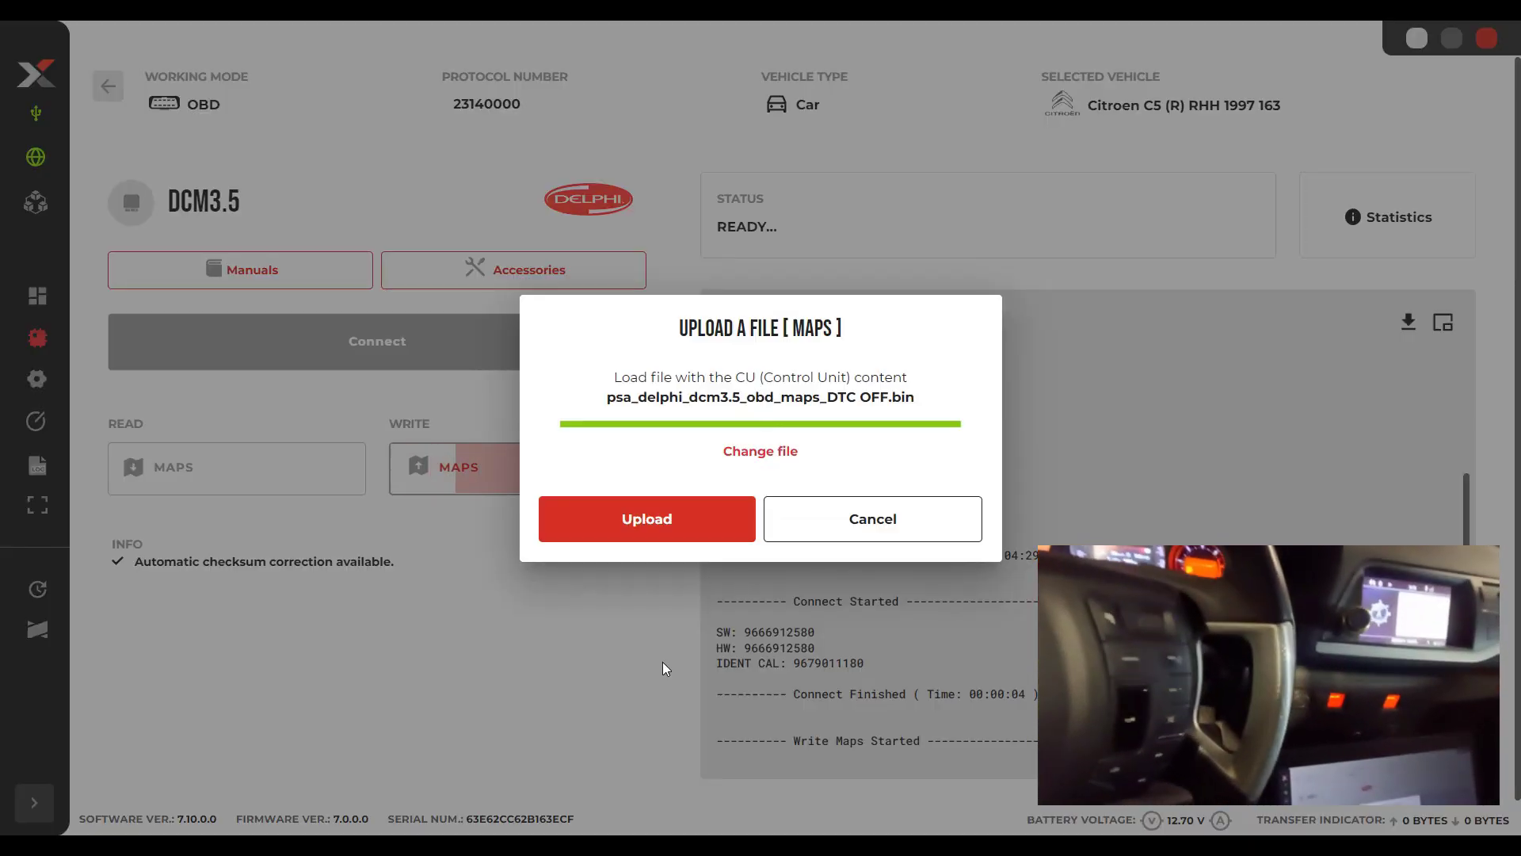
pyautogui.moveTo(647, 527)
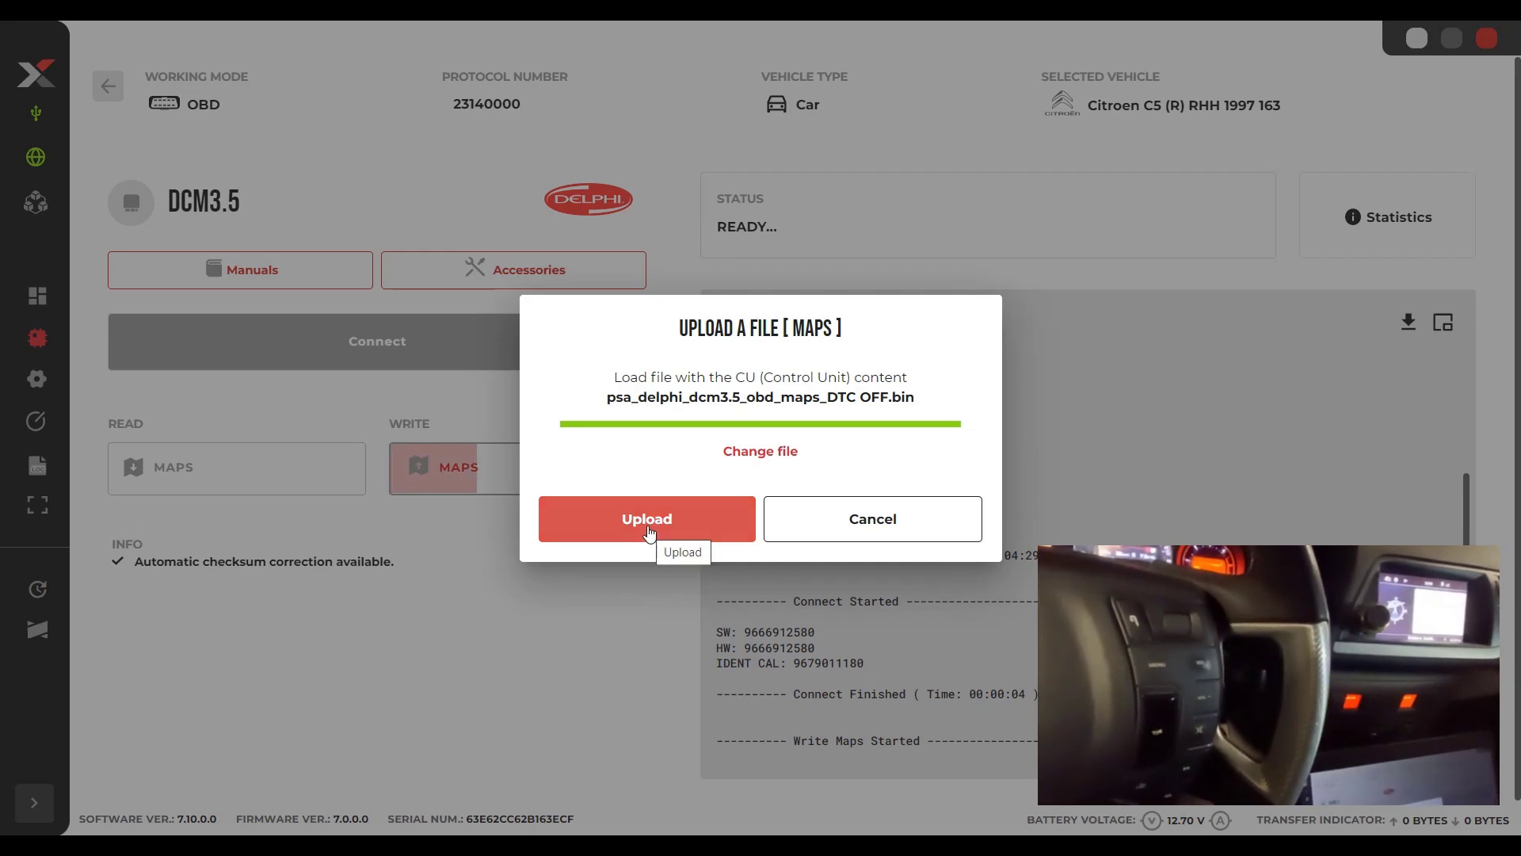
# Upload psa_delphi_dcm3.5_obd_maps_DTC OFF.bin for writing to the ECU.
pyautogui.click(646, 519)
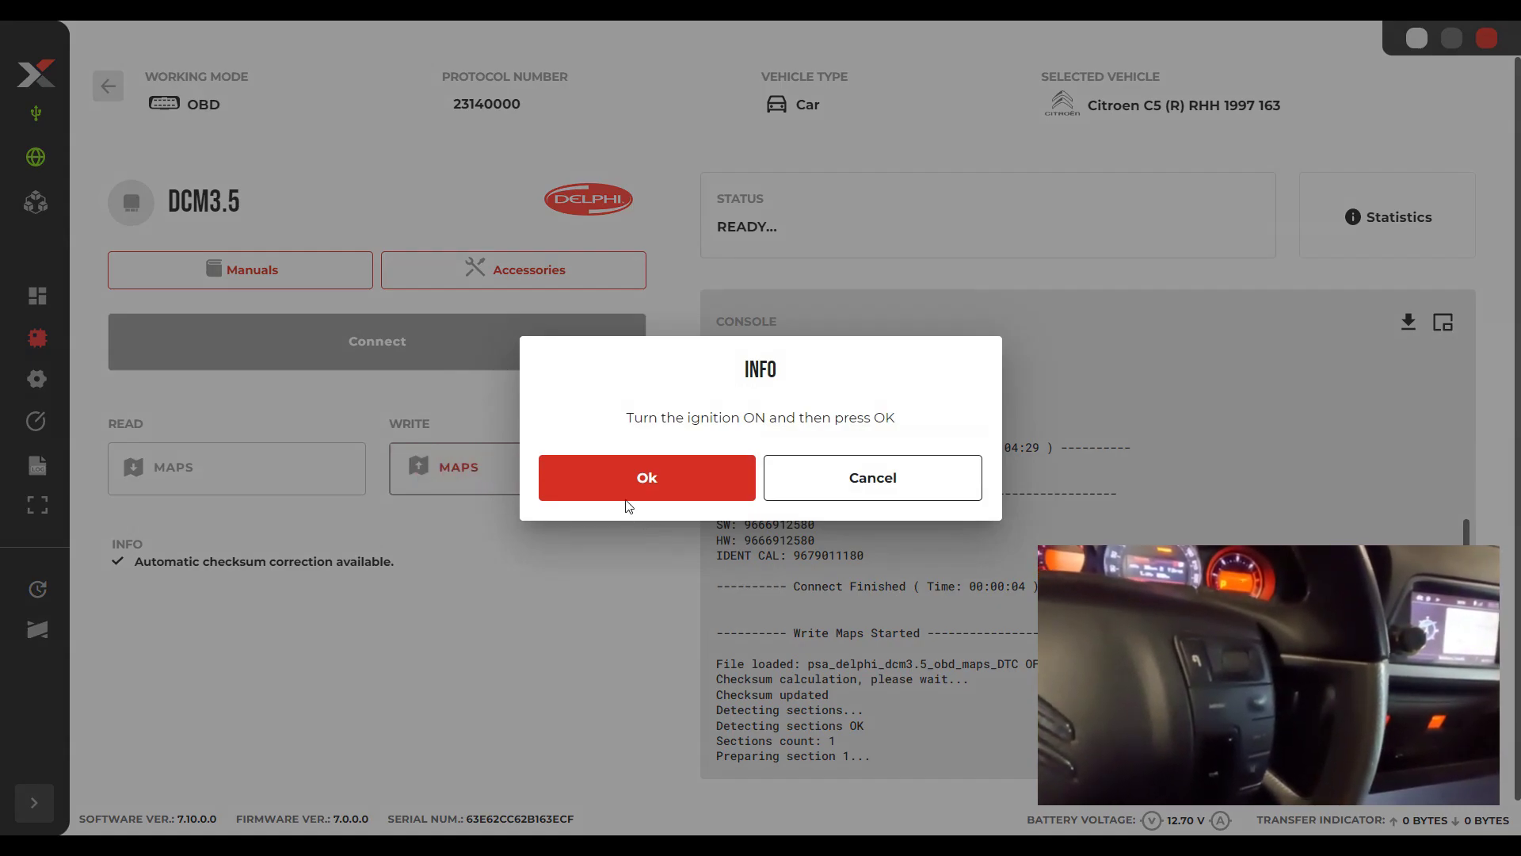
# Confirm ignition on and let the DTC OFF maps write reach 99%.
pyautogui.click(646, 478)
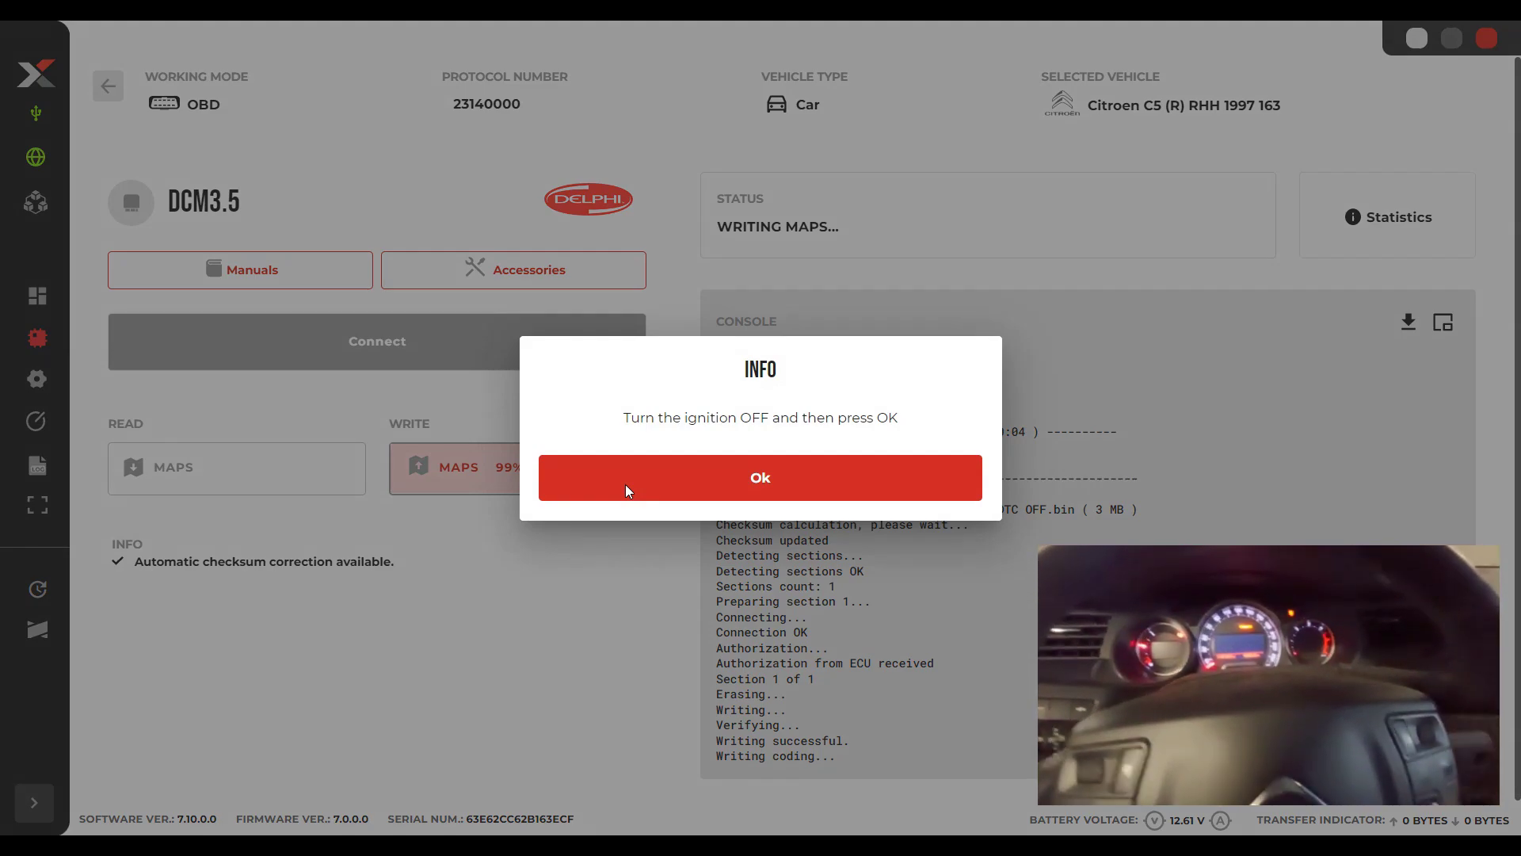
# Confirm ignition off, then on, so maps and coding writing finishes successfully.
pyautogui.click(760, 478)
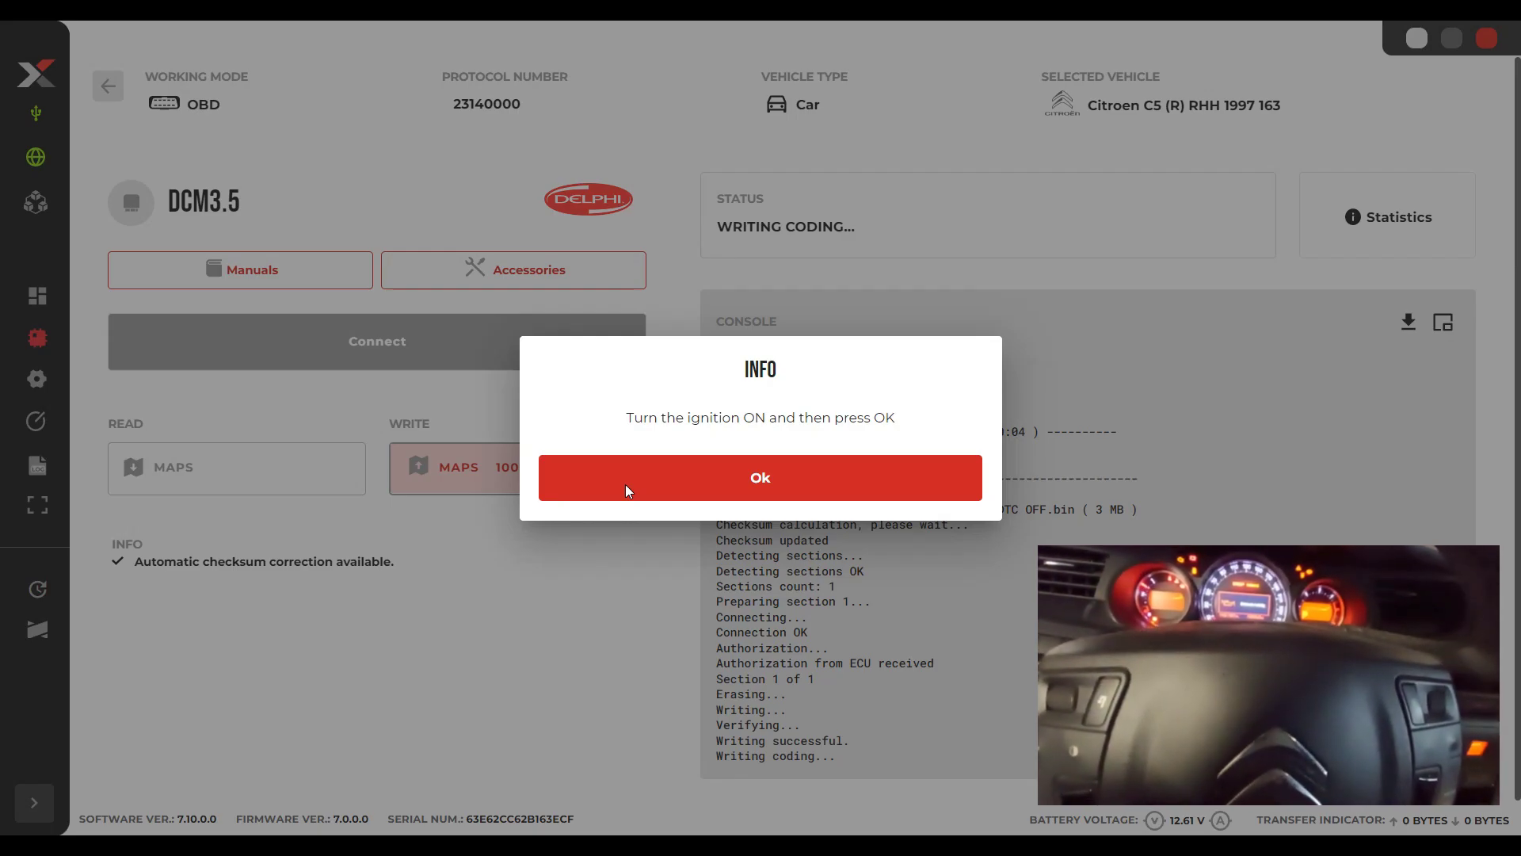
pyautogui.click(760, 477)
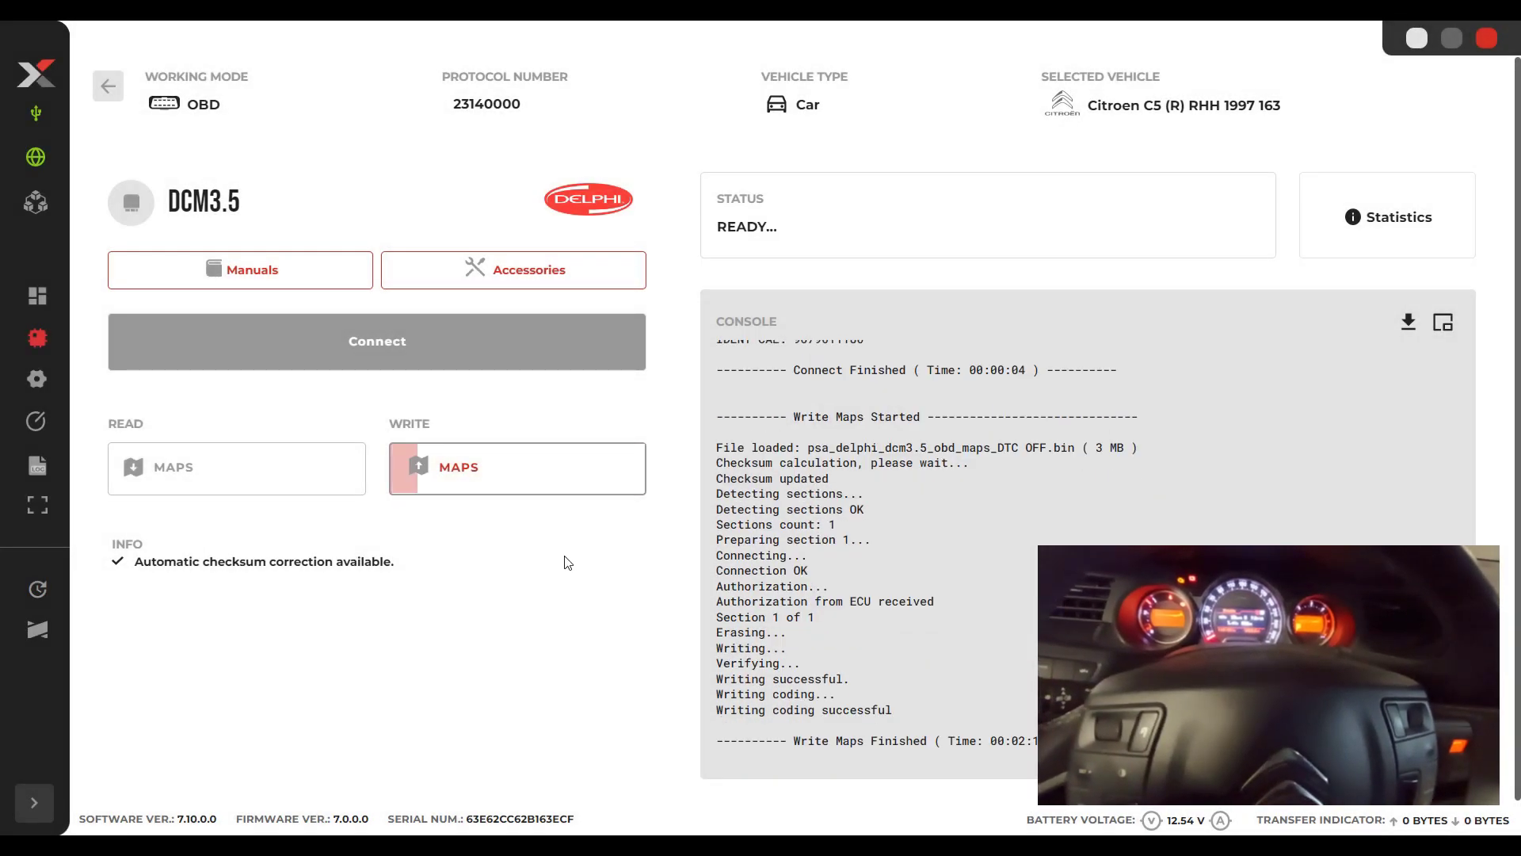